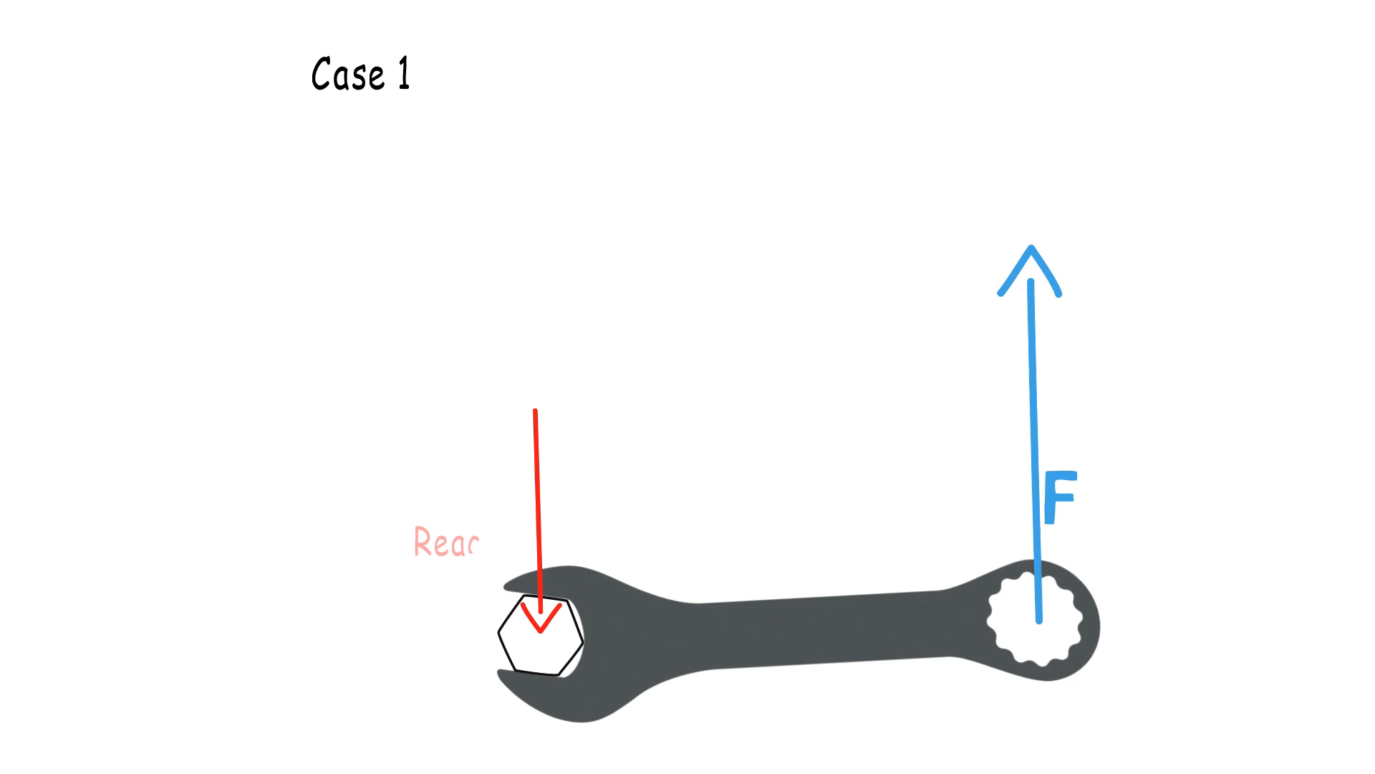
pyautogui.write('tion')
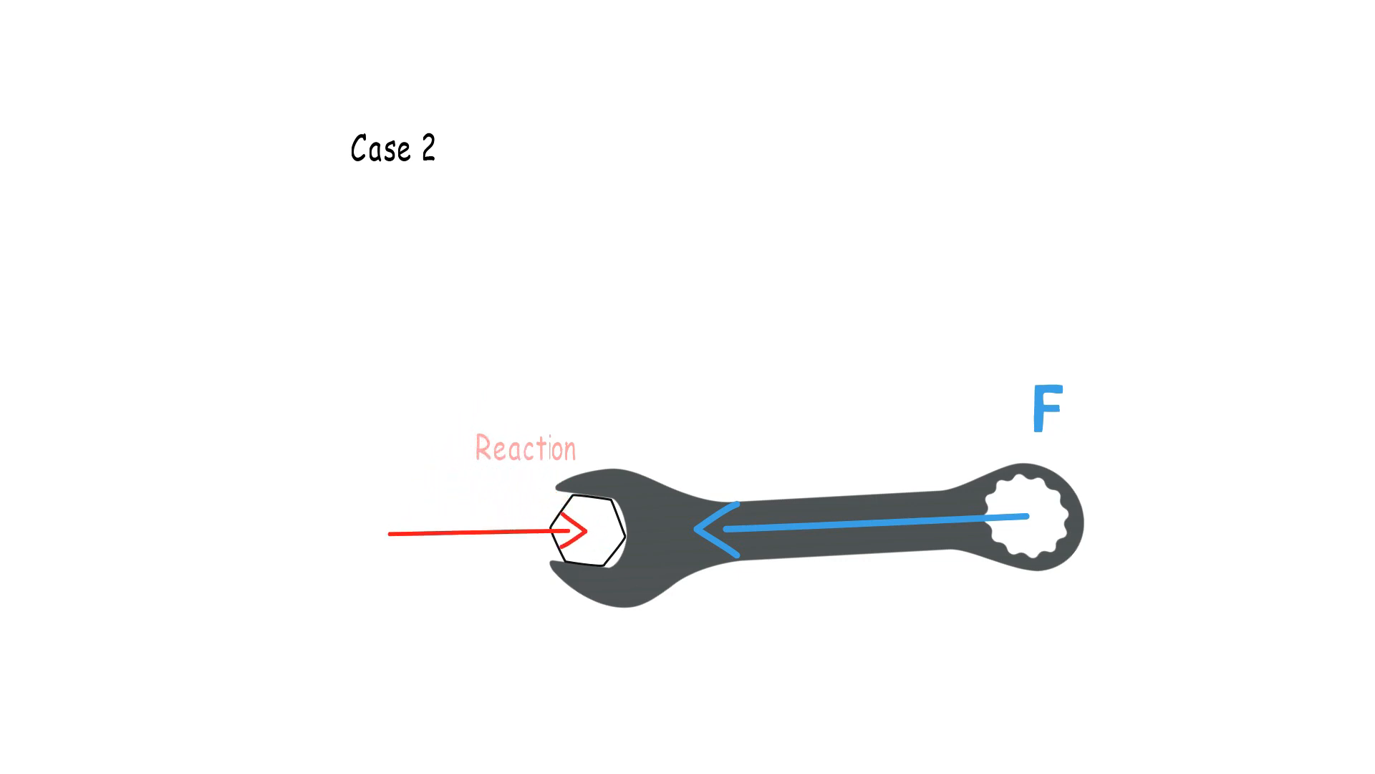
pyautogui.write('Moment = 0')
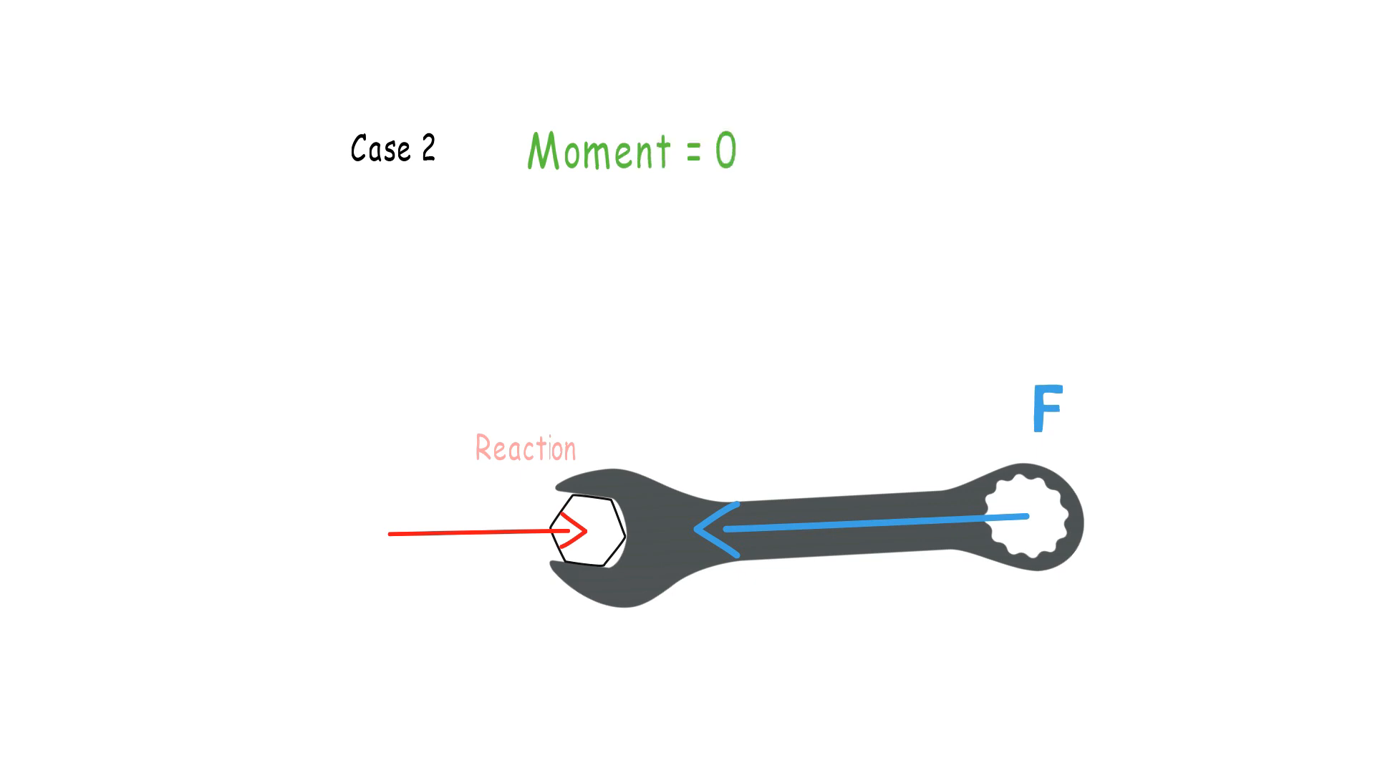
pyautogui.write('(whe')
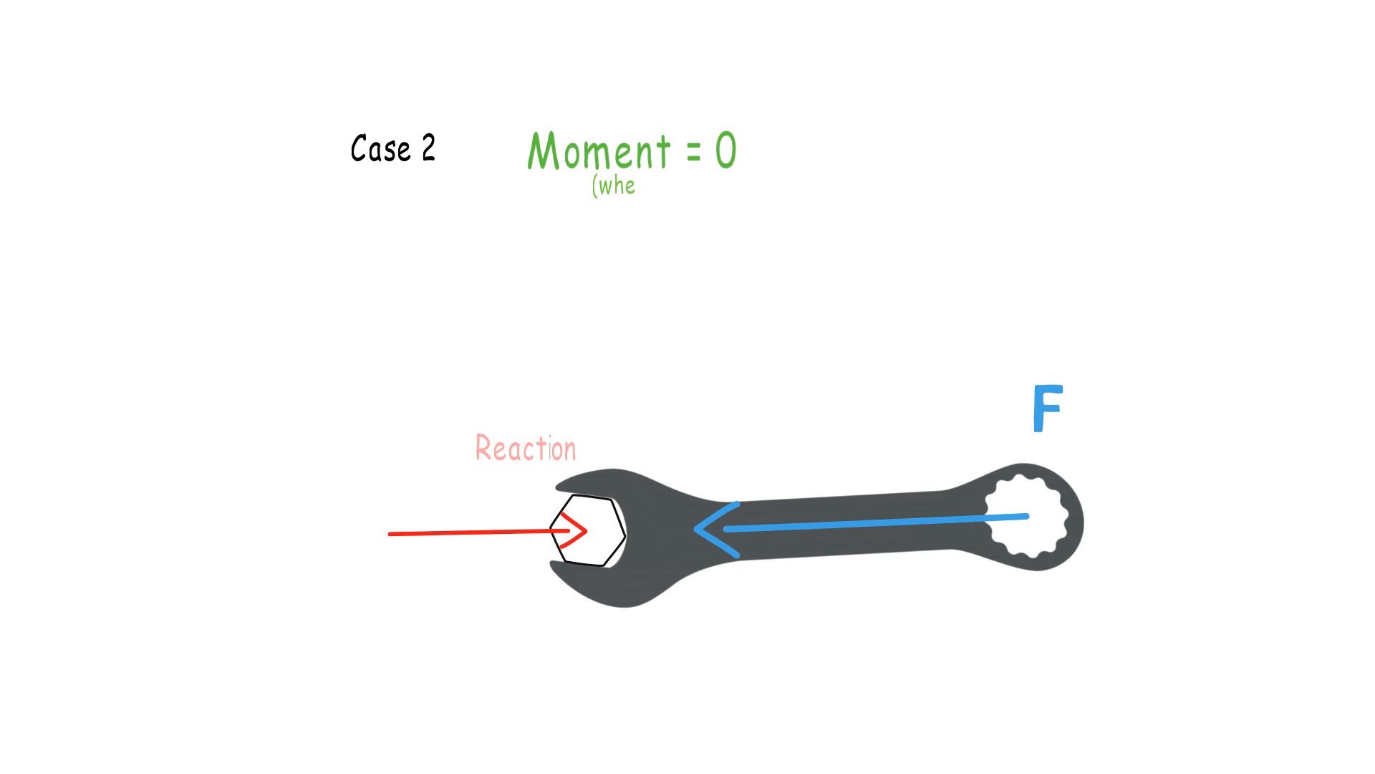
pyautogui.write('when force directed towards the point of pivot')
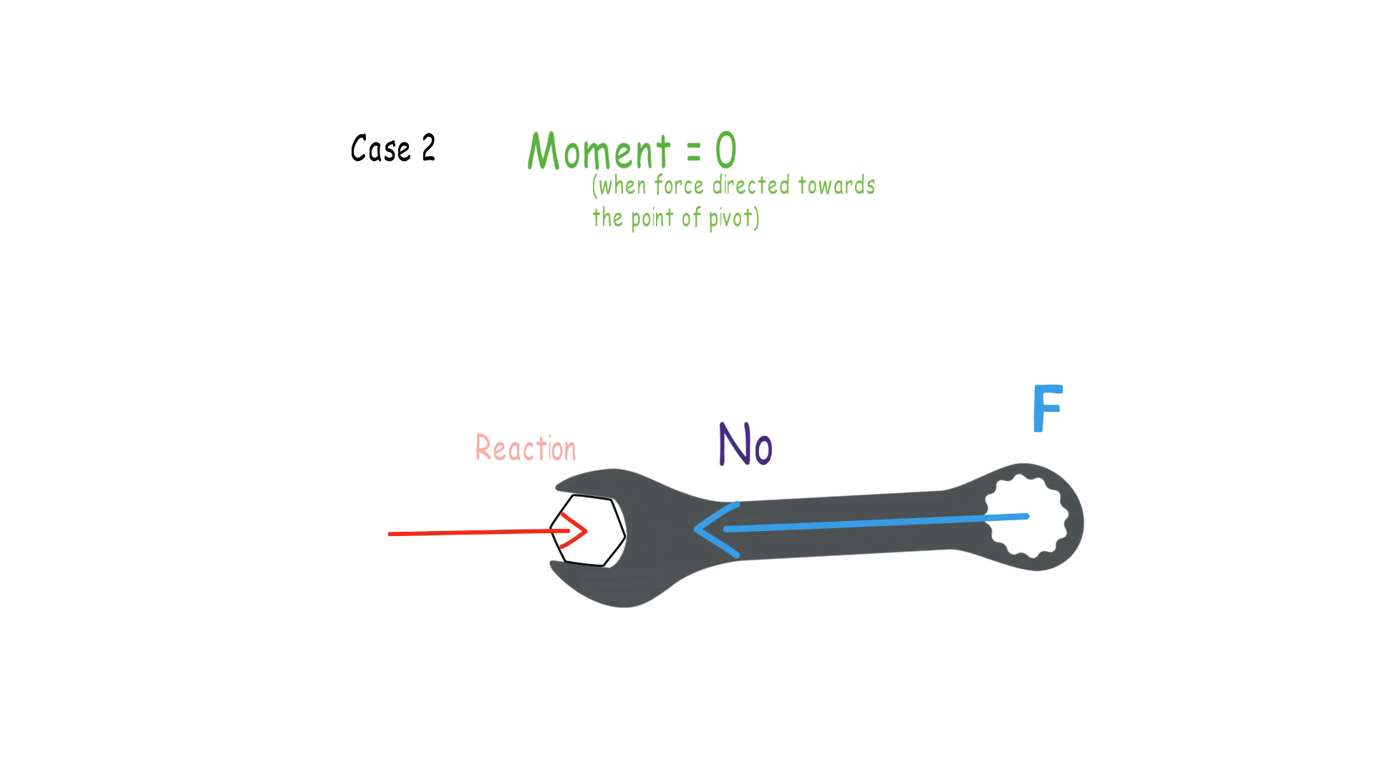
pyautogui.write('moment')
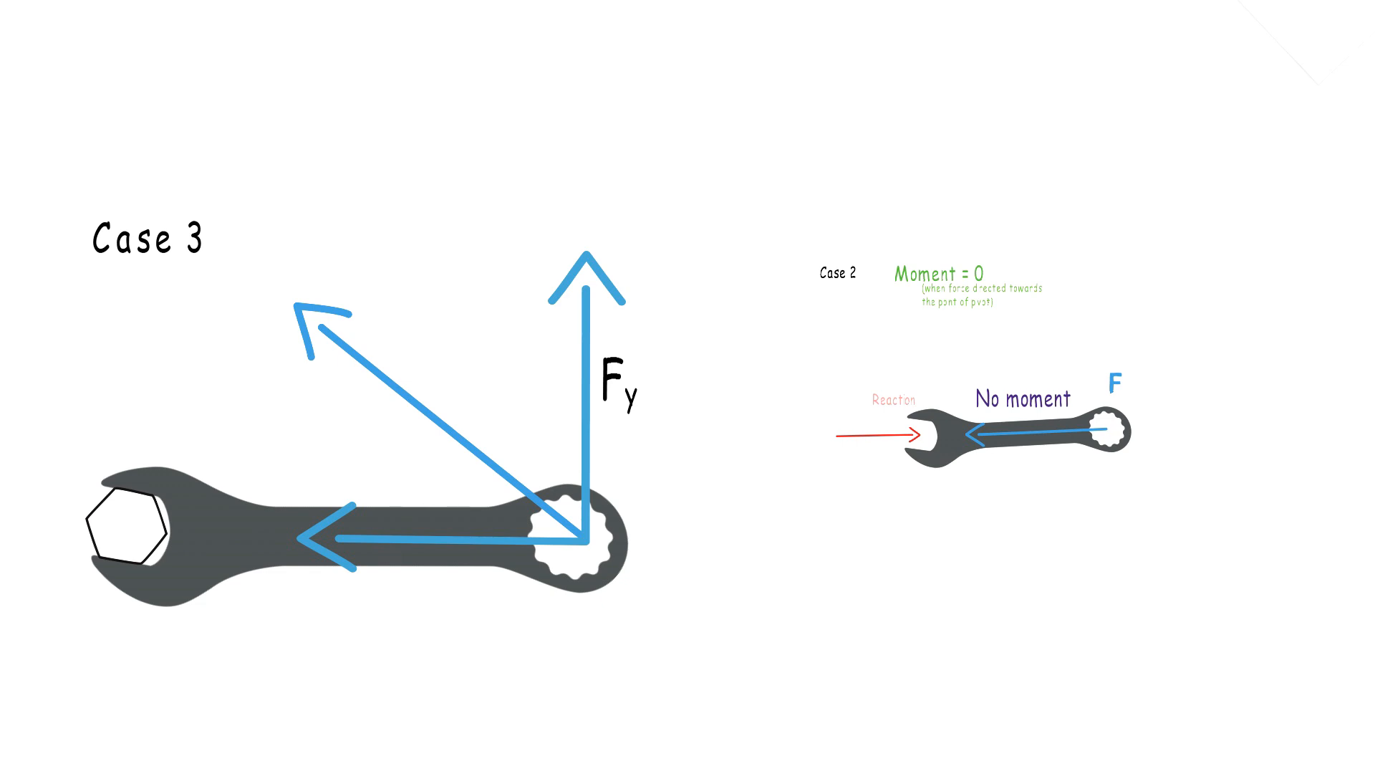
pyautogui.write('Fx')
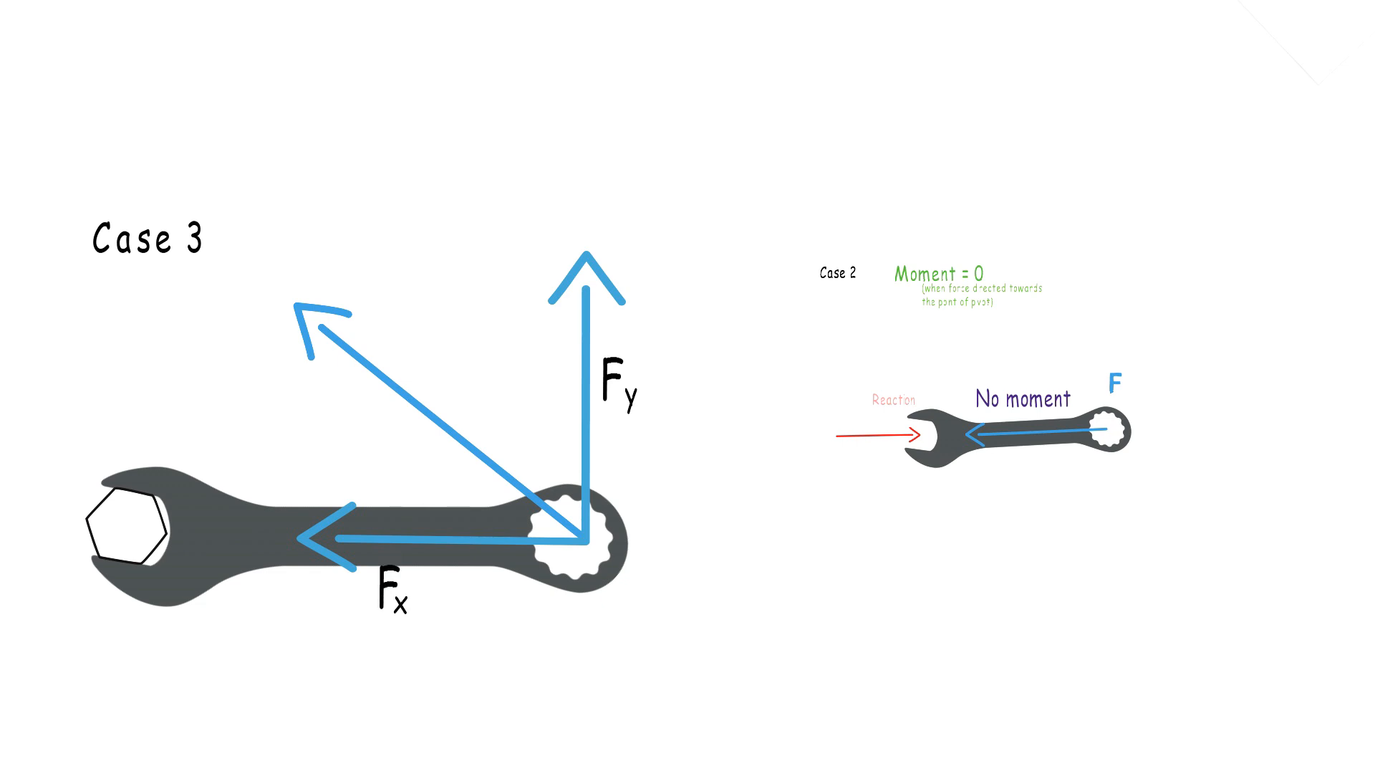
pyautogui.moveTo(385, 624); pyautogui.dragTo(355, 662)
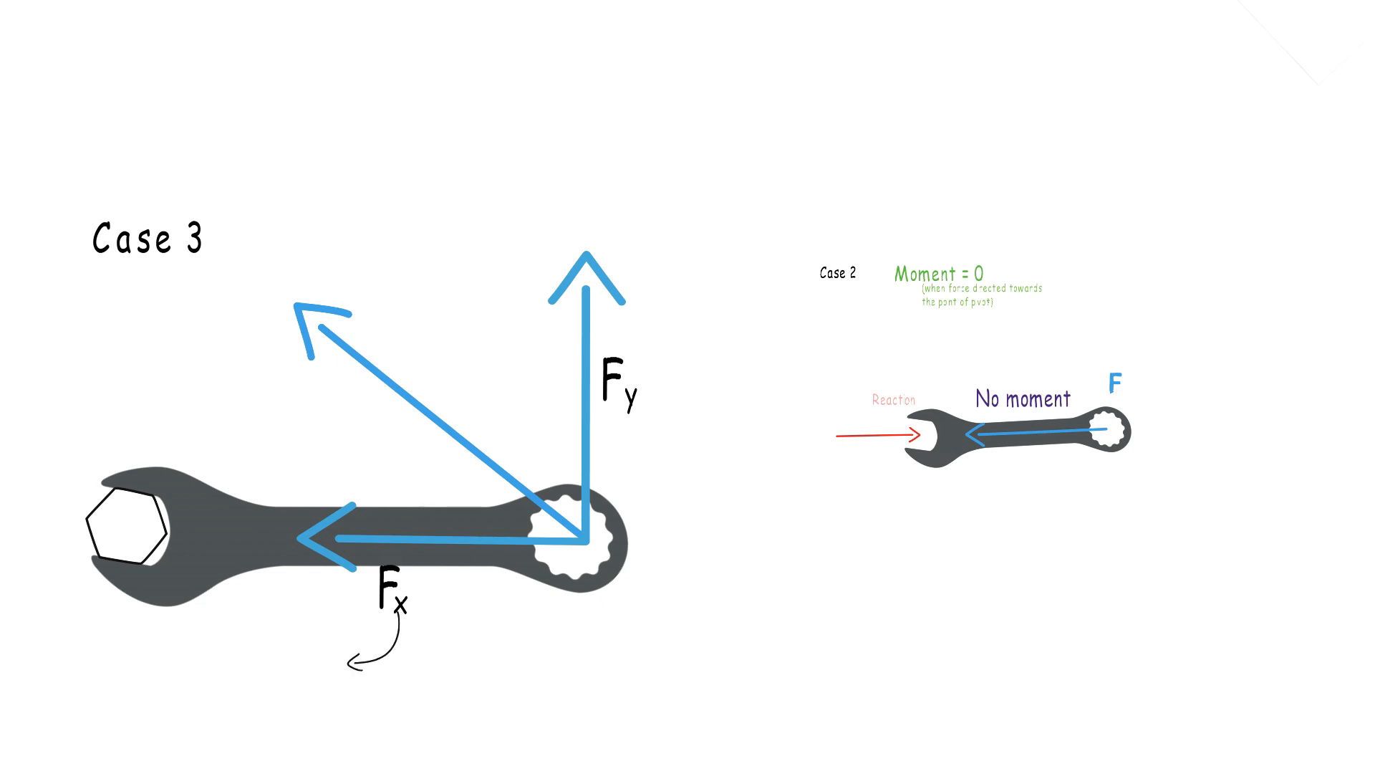
pyautogui.write('No moment')
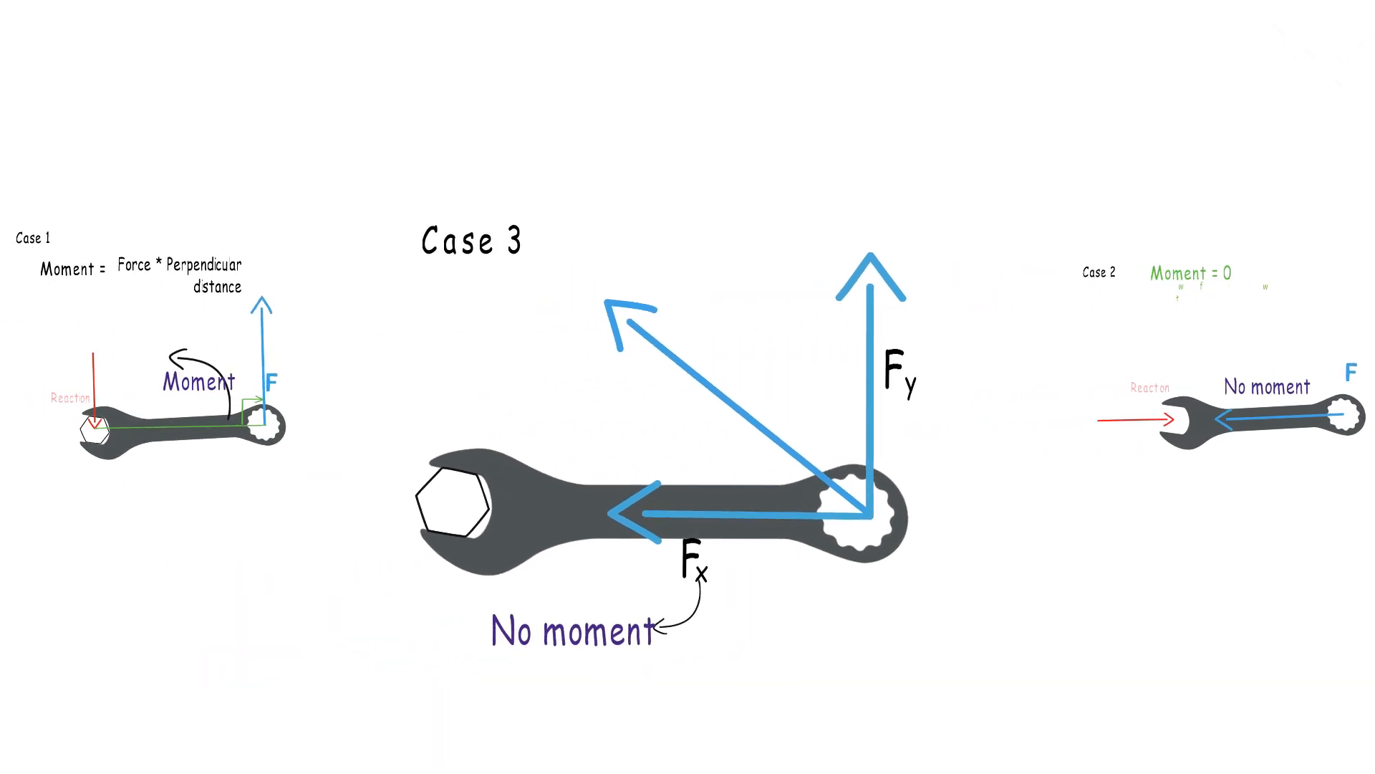
pyautogui.write('Maximum')
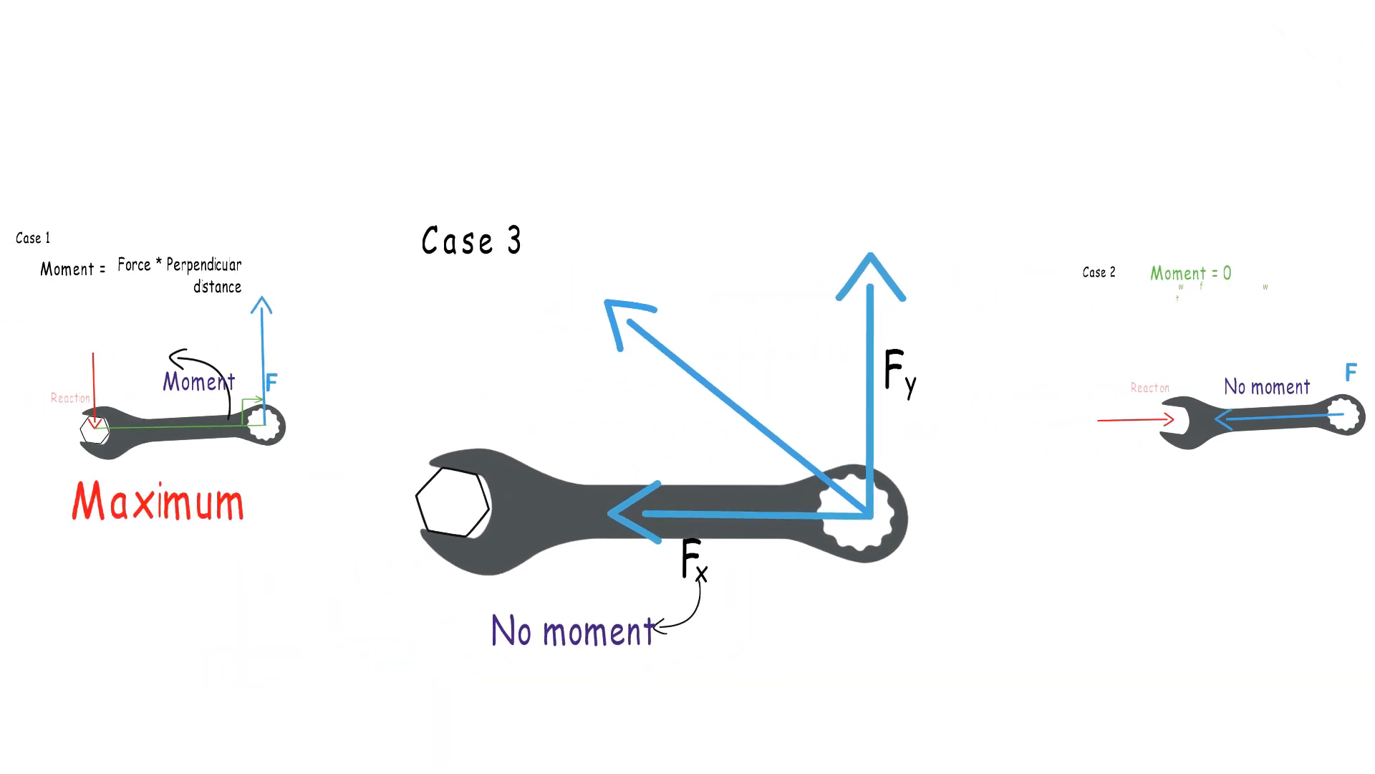
pyautogui.write('Moment')
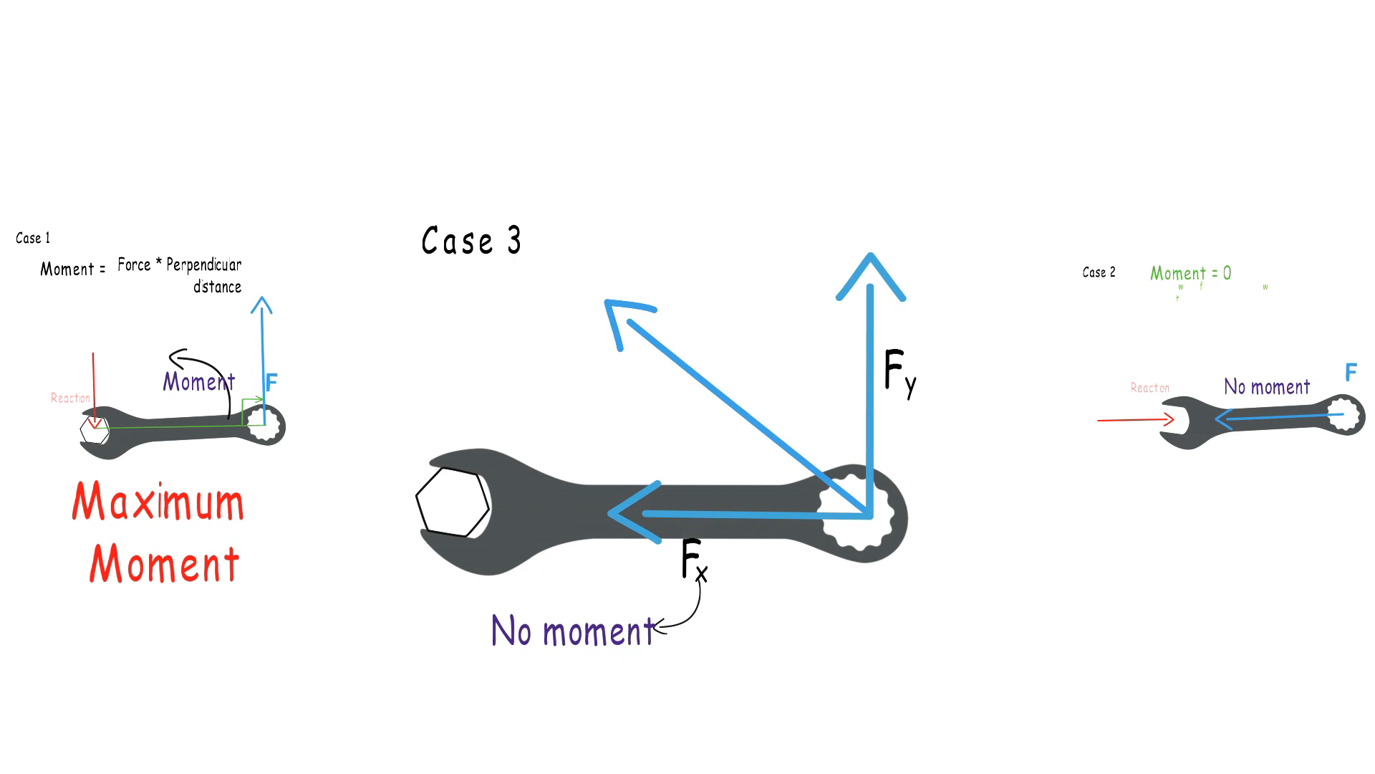
pyautogui.write('Minimu')
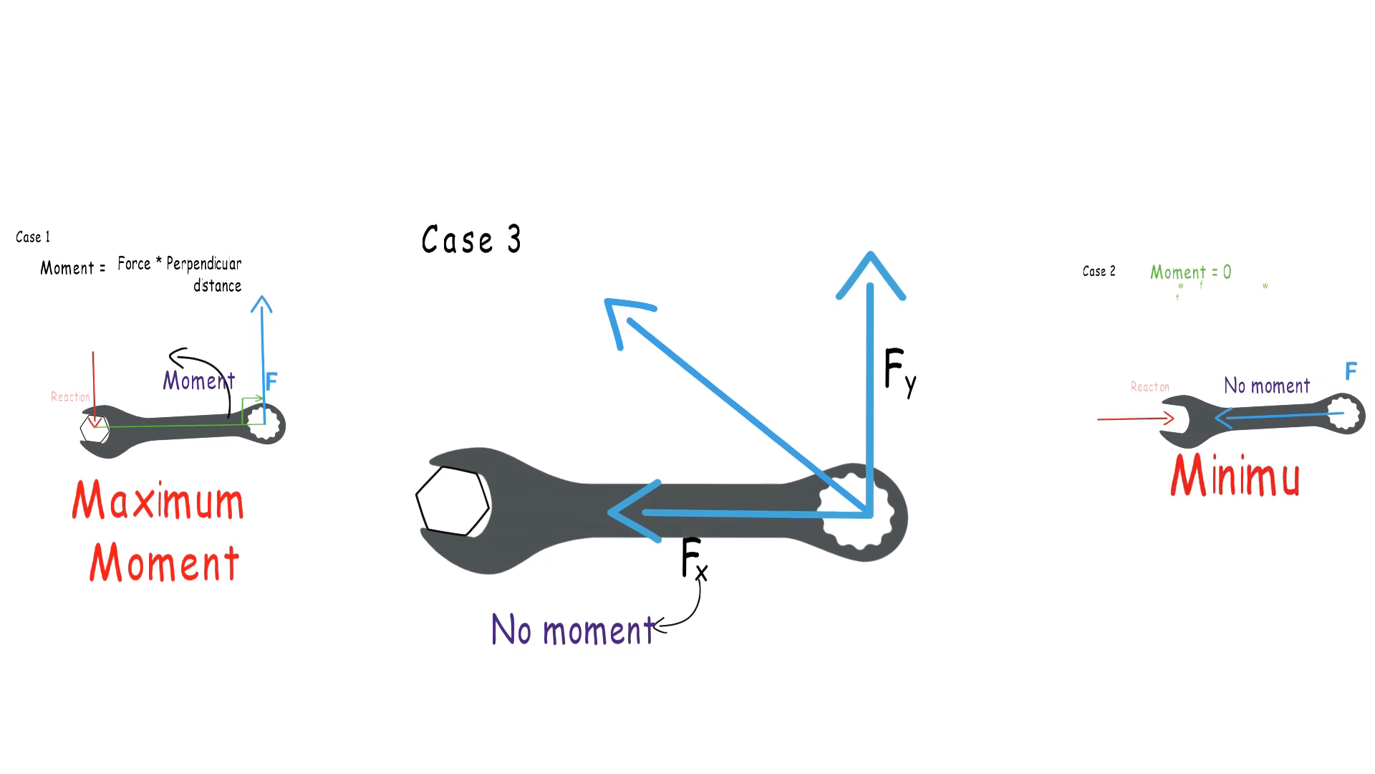